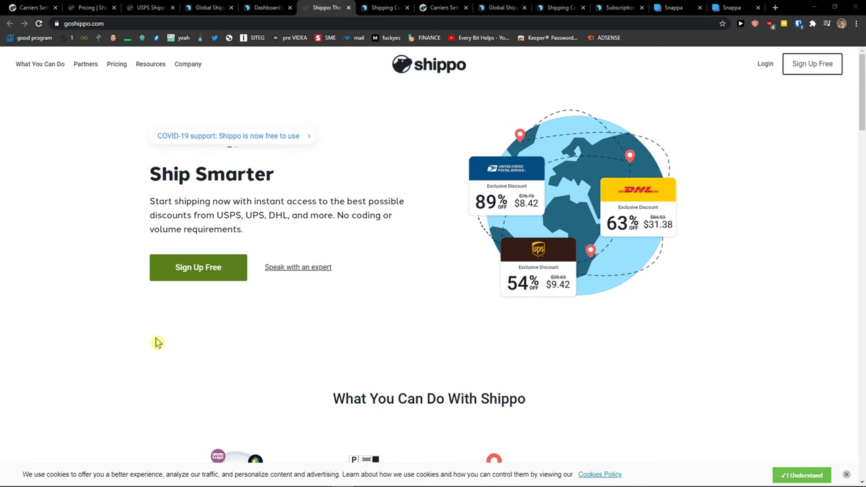
# Bring up Easyship's rate calculator, glancing at the Shippo homepage in between.
pyautogui.click(384, 8)
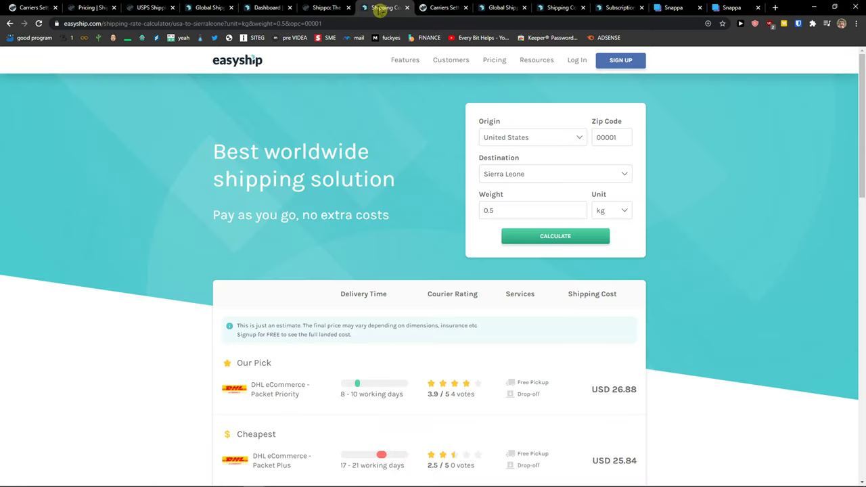
pyautogui.moveTo(200, 208)
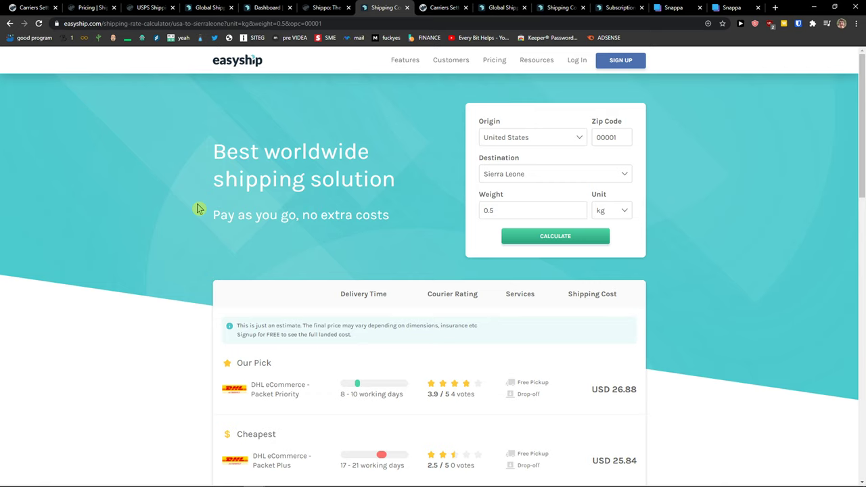
pyautogui.moveTo(224, 187)
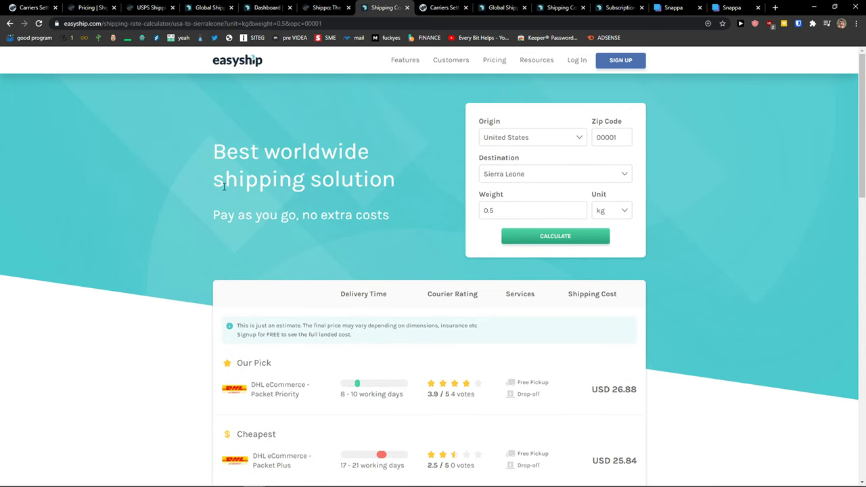
pyautogui.moveTo(84, 208)
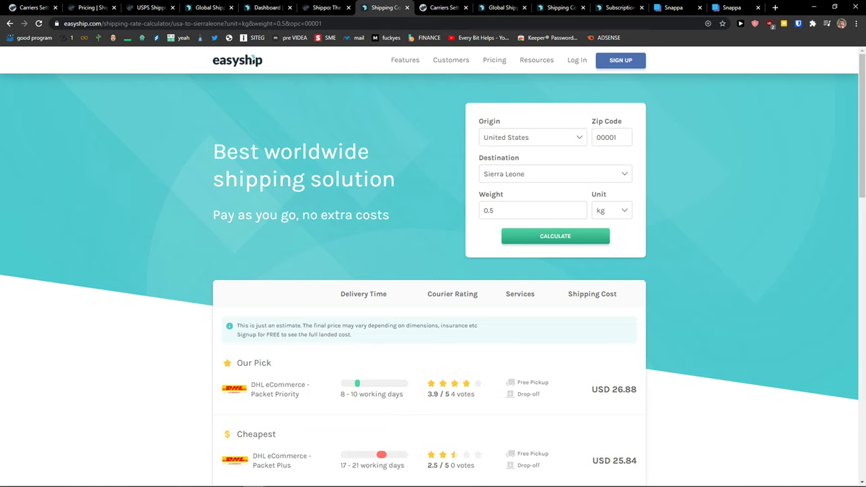
pyautogui.click(325, 8)
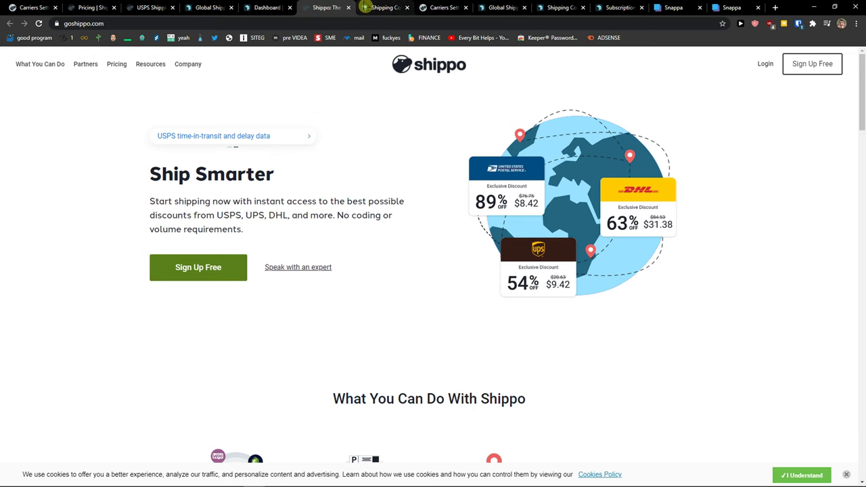
pyautogui.click(382, 8)
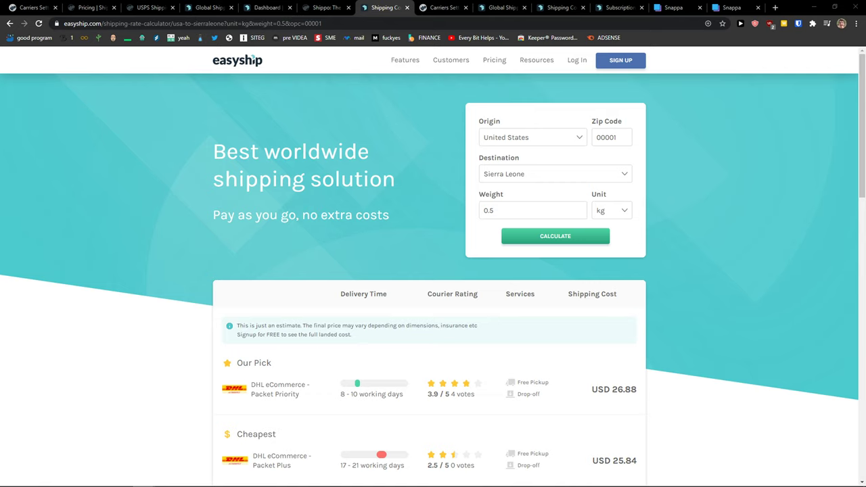
# Review the DHL quotes from USD 25.84 for the 0.5 kg US-to-Sierra Leone parcel.
pyautogui.scroll(-3)
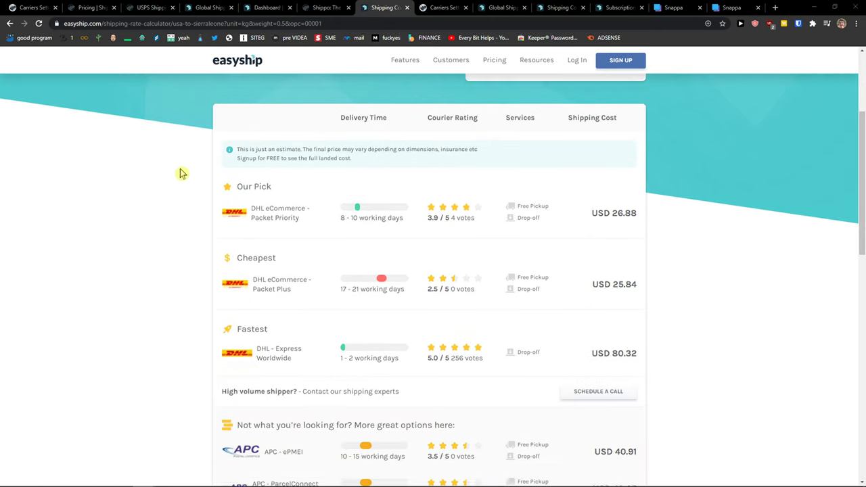
pyautogui.scroll(3)
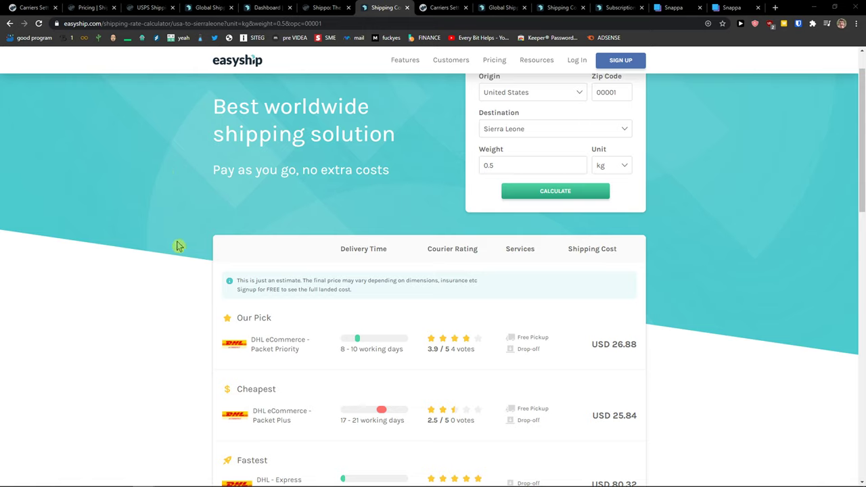
pyautogui.moveTo(173, 232)
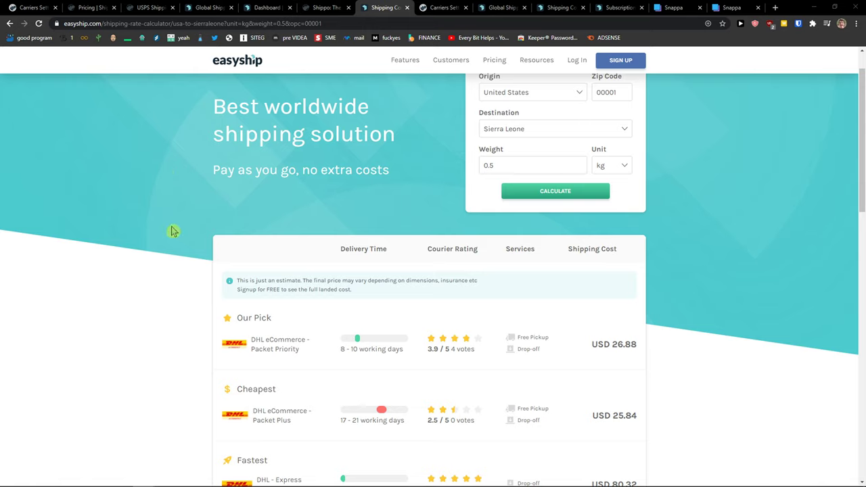
pyautogui.moveTo(206, 193)
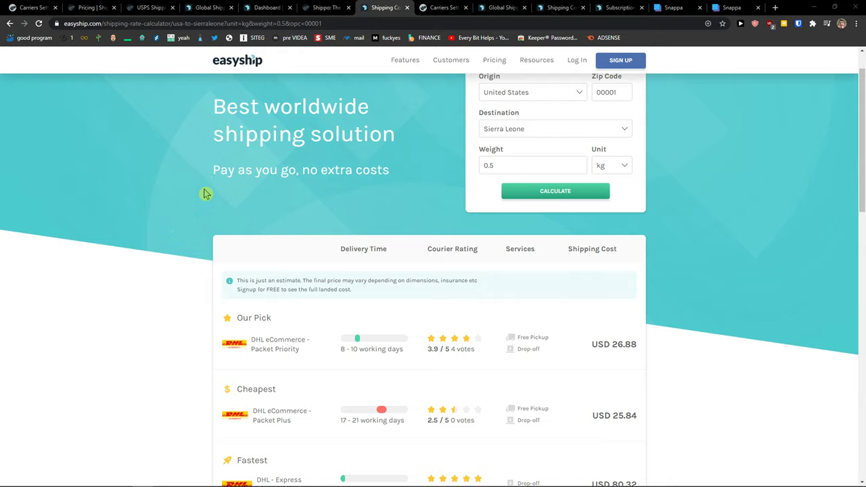
pyautogui.moveTo(318, 38)
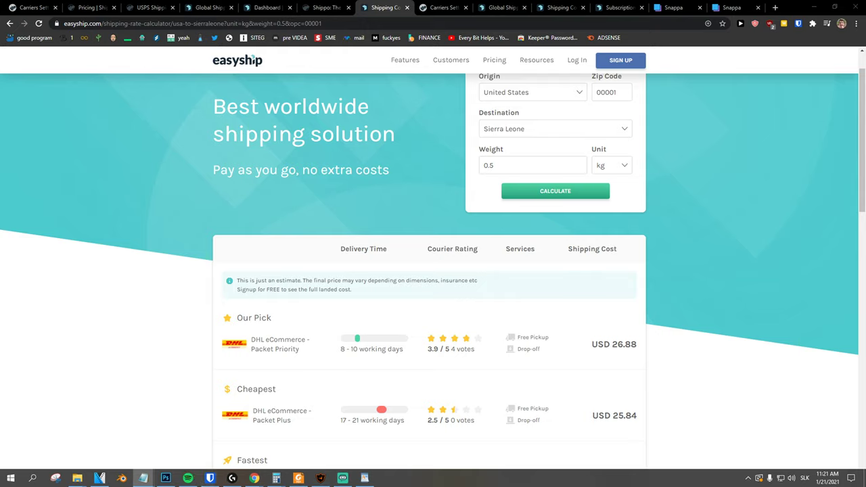
pyautogui.scroll(-3)
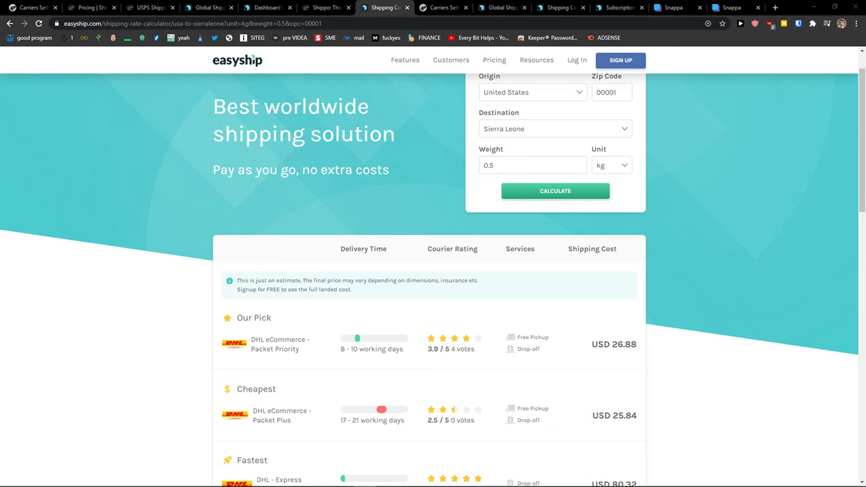
pyautogui.click(326, 8)
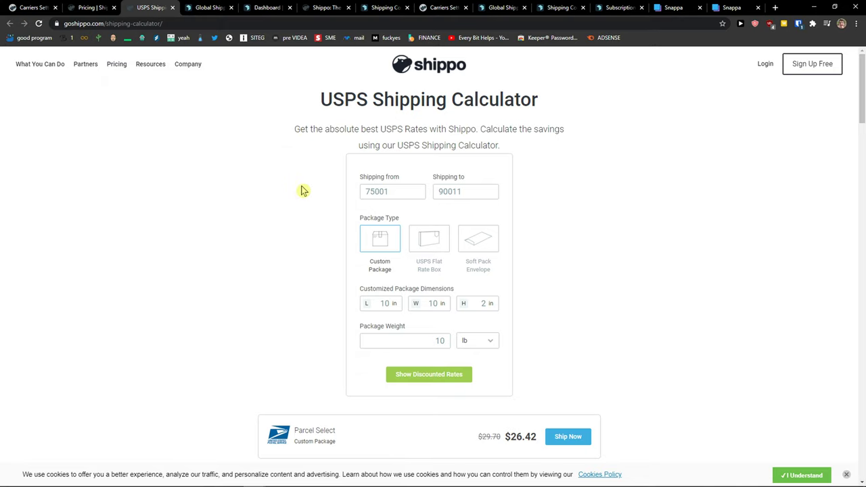
pyautogui.moveTo(290, 190)
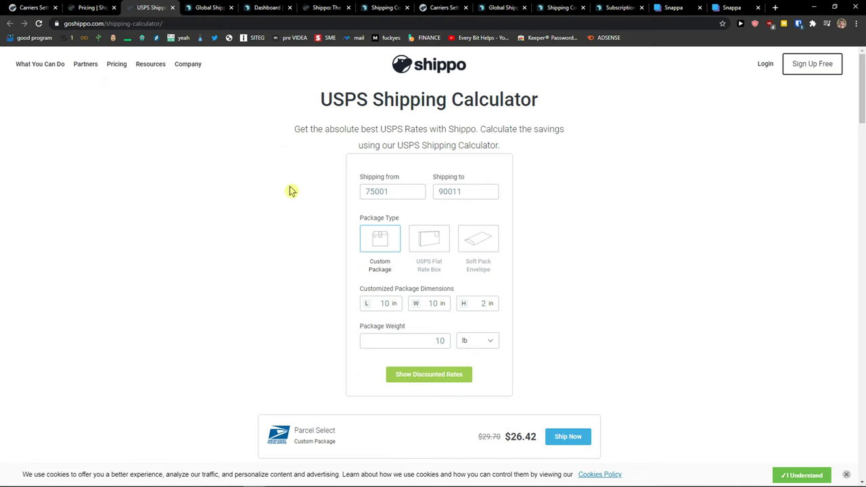
pyautogui.click(384, 8)
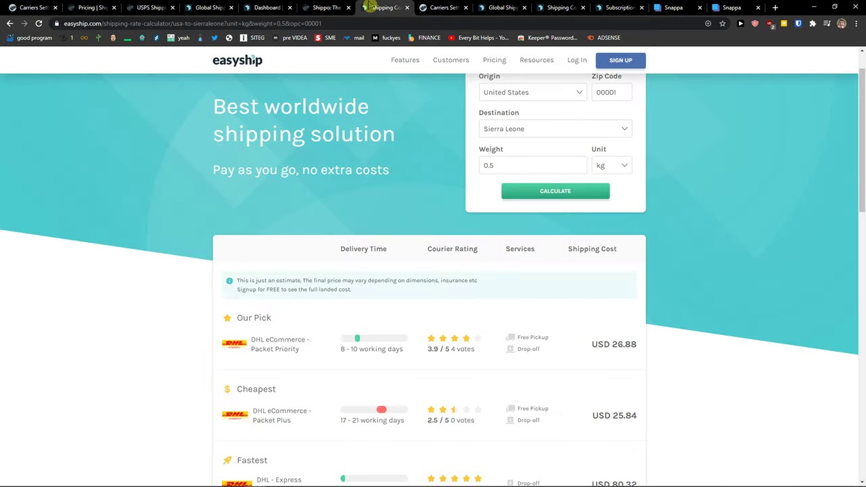
pyautogui.moveTo(150, 8)
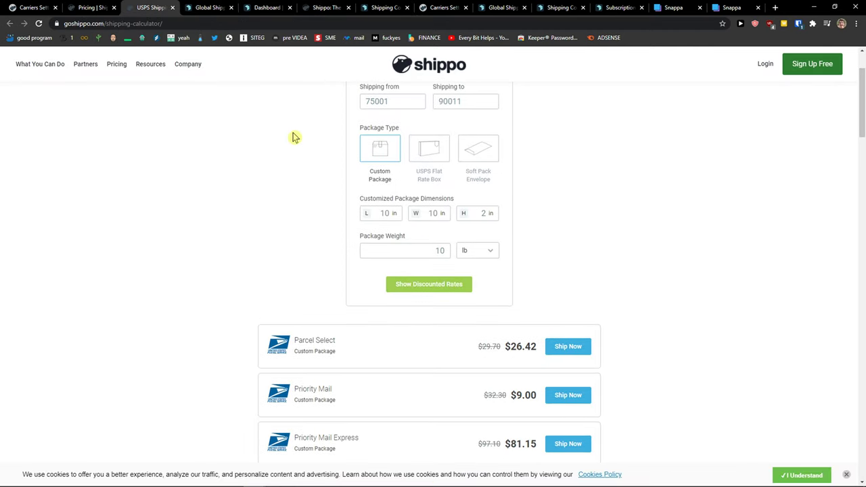
pyautogui.scroll(3)
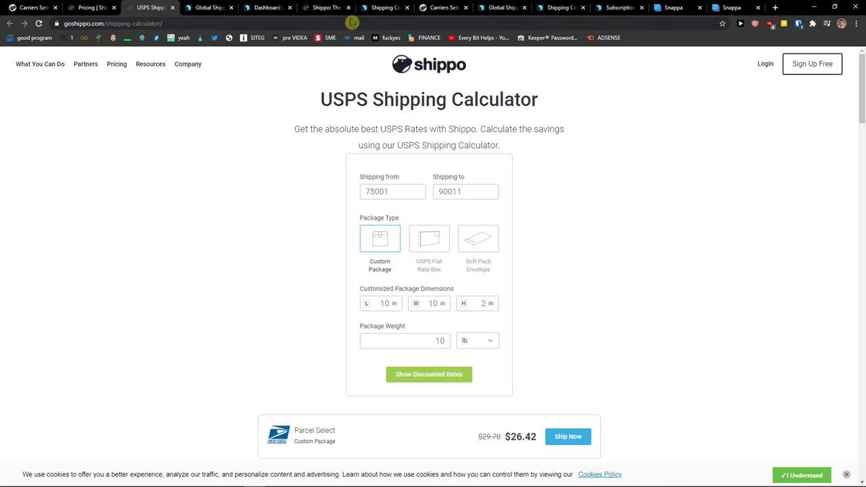
pyautogui.moveTo(384, 9)
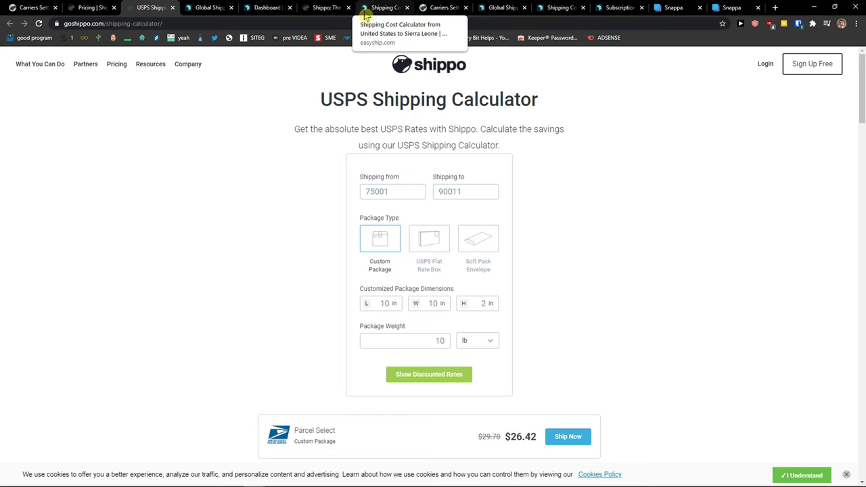
pyautogui.click(384, 8)
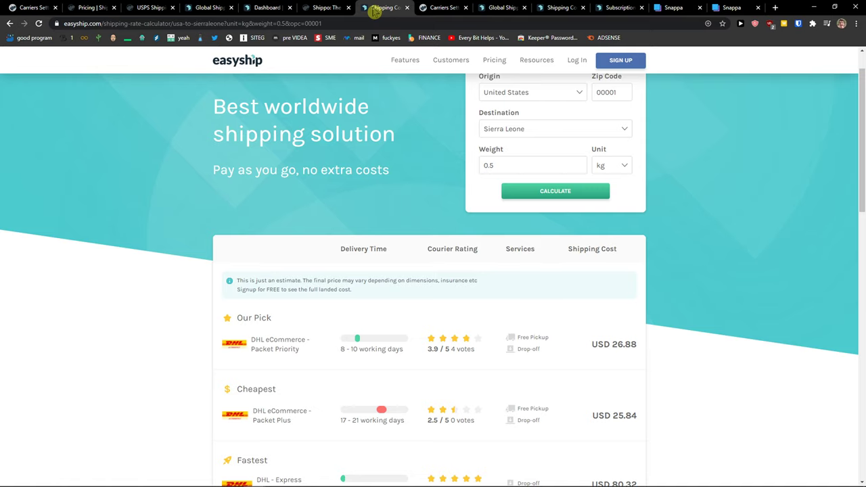
# Recalculate with Ireland as origin, getting the 'rates from Ireland not offered yet' message.
pyautogui.scroll(3)
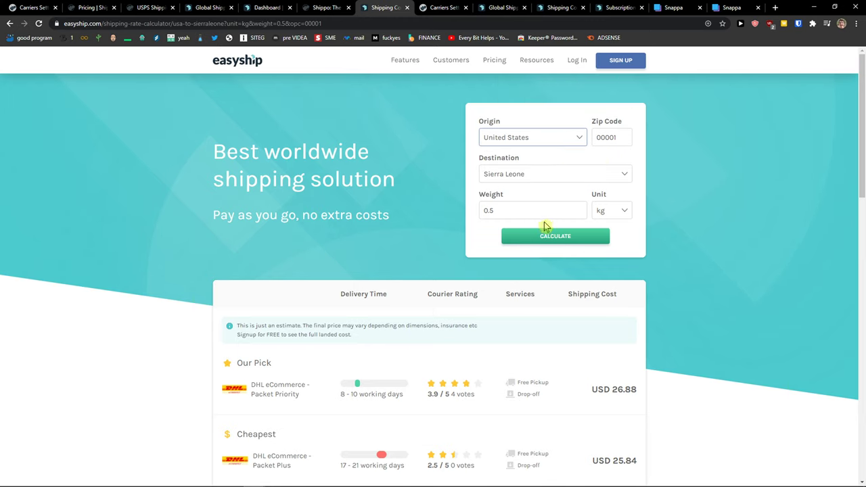
pyautogui.click(532, 137)
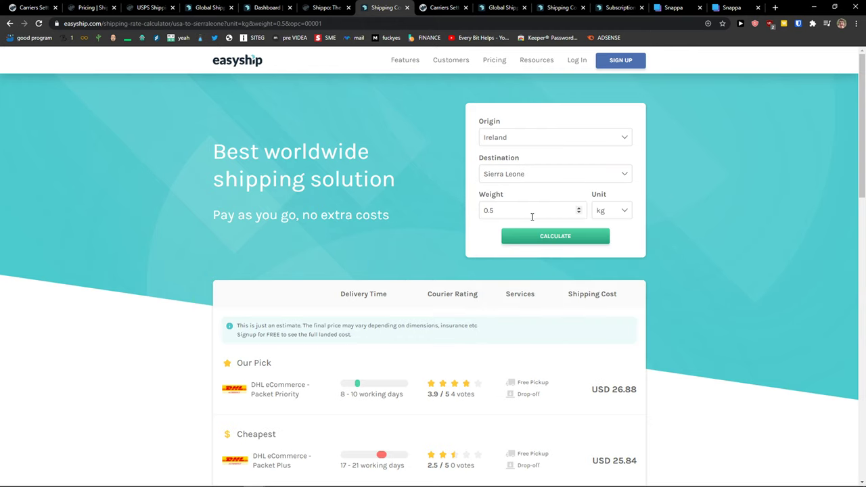
pyautogui.click(554, 235)
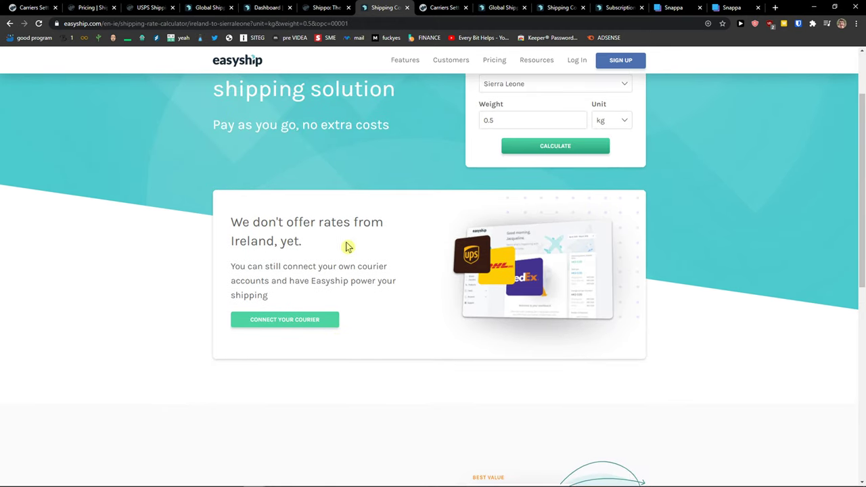
pyautogui.scroll(3)
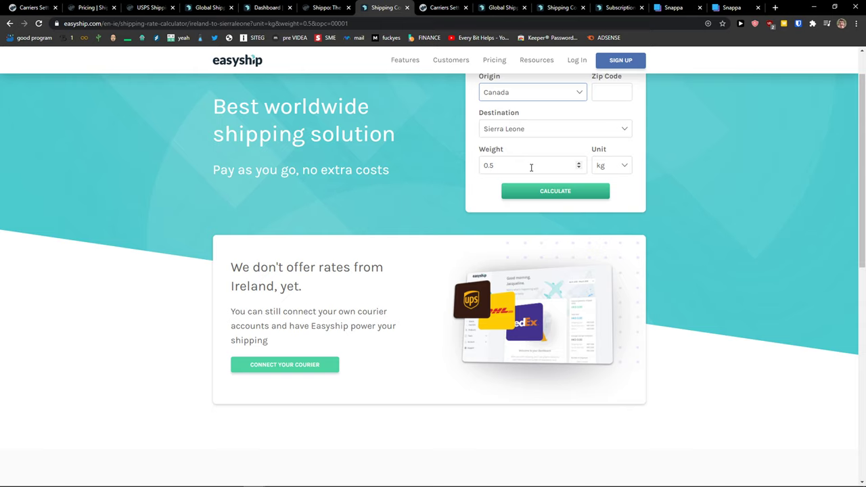
pyautogui.click(555, 191)
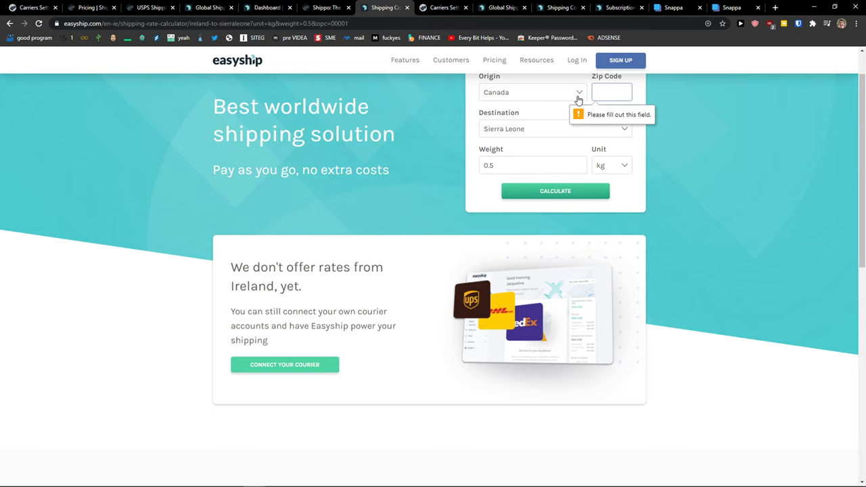
# Reveal the Pricing menu with its Shipping rates and Plans choices.
pyautogui.scroll(3)
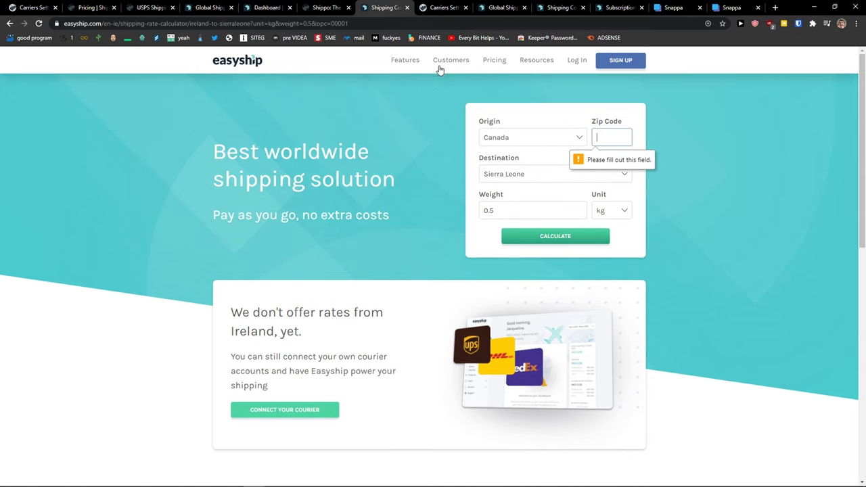
pyautogui.click(404, 60)
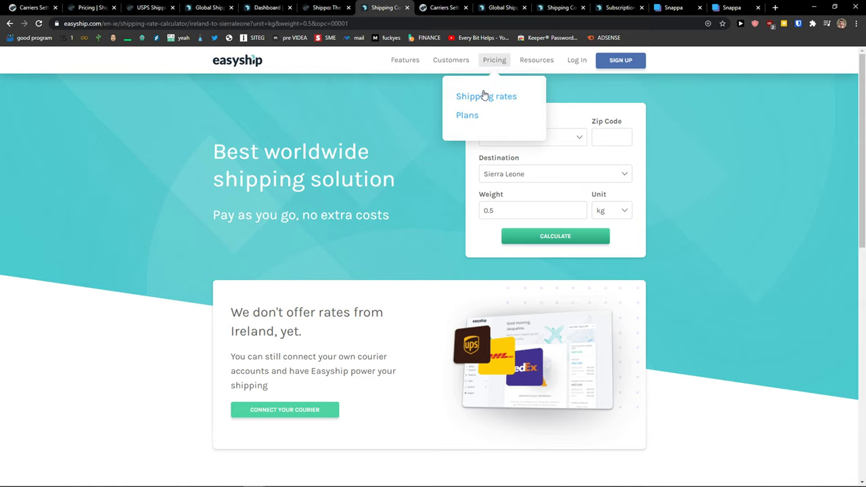
# View Easyship's plans comparing Free (100 shipments), Plus $29/mo, Premier $49/mo and Enterprise.
pyautogui.click(467, 115)
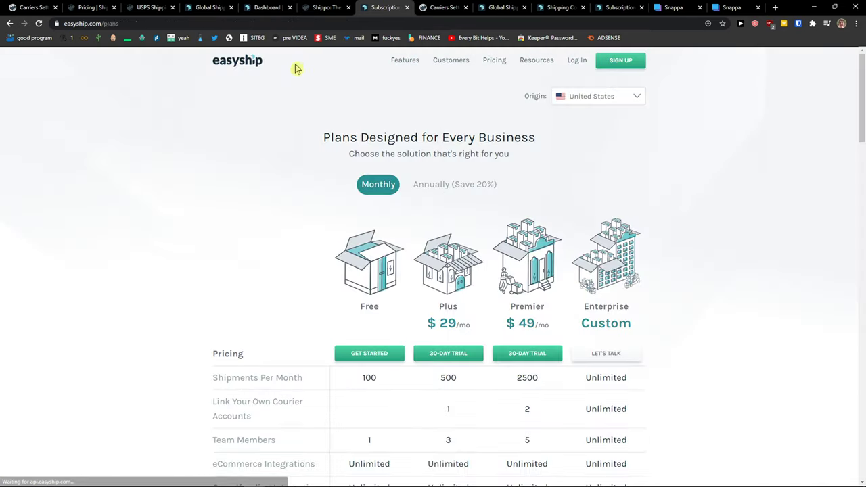
pyautogui.scroll(-3)
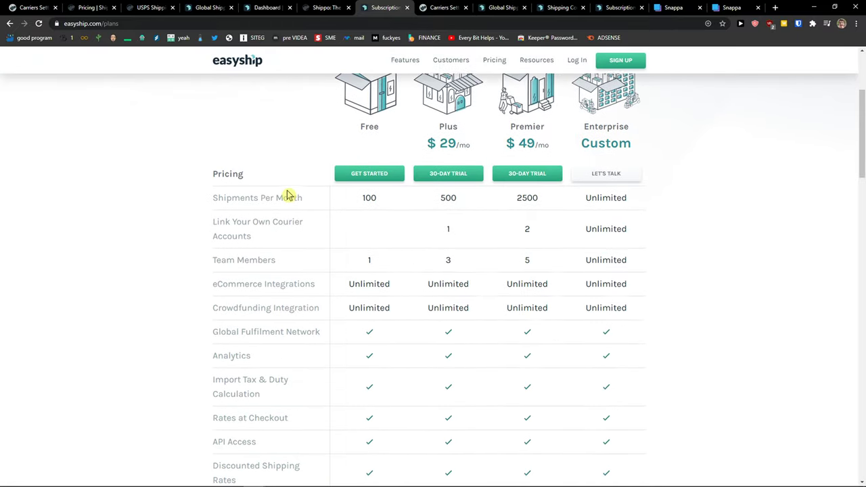
pyautogui.doubleClick(368, 198)
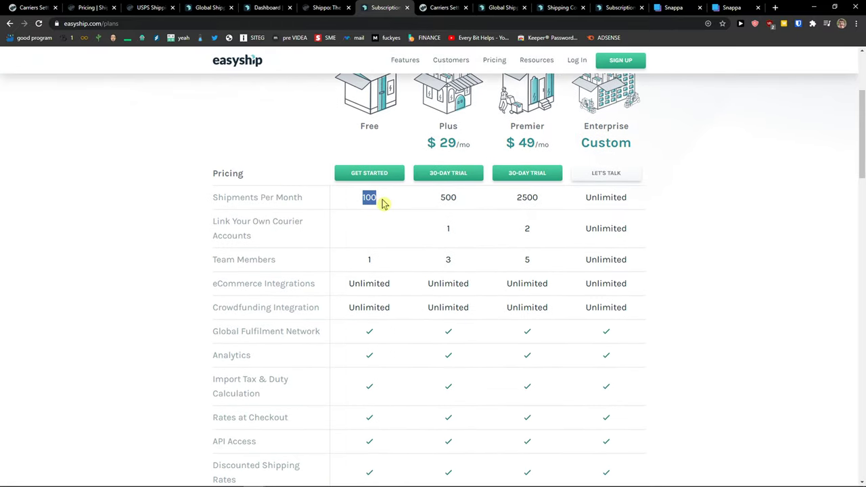
pyautogui.scroll(-3)
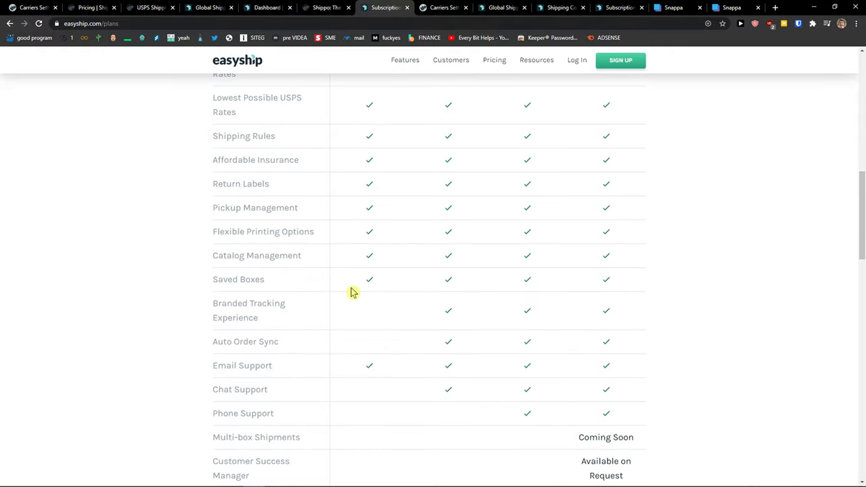
pyautogui.scroll(-3)
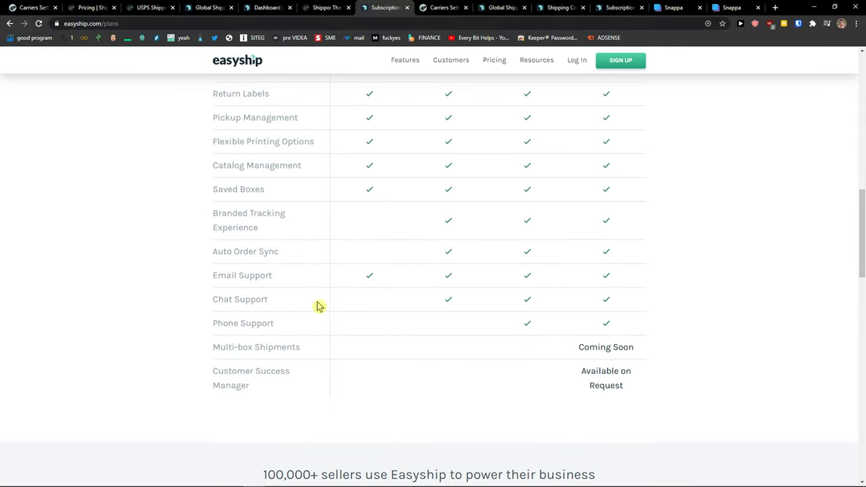
pyautogui.moveTo(376, 353)
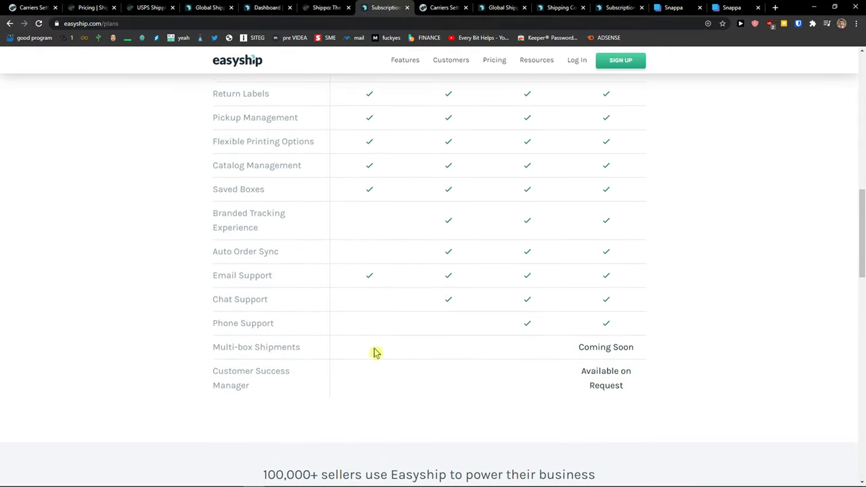
pyautogui.scroll(3)
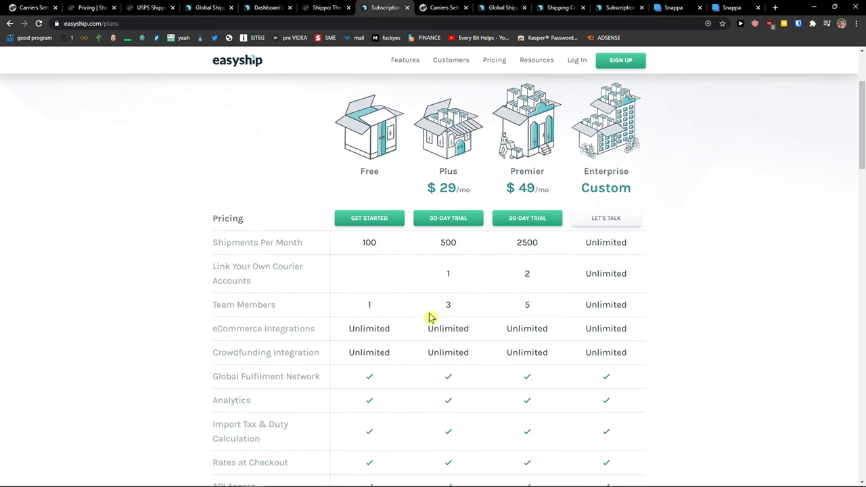
pyautogui.moveTo(447, 218)
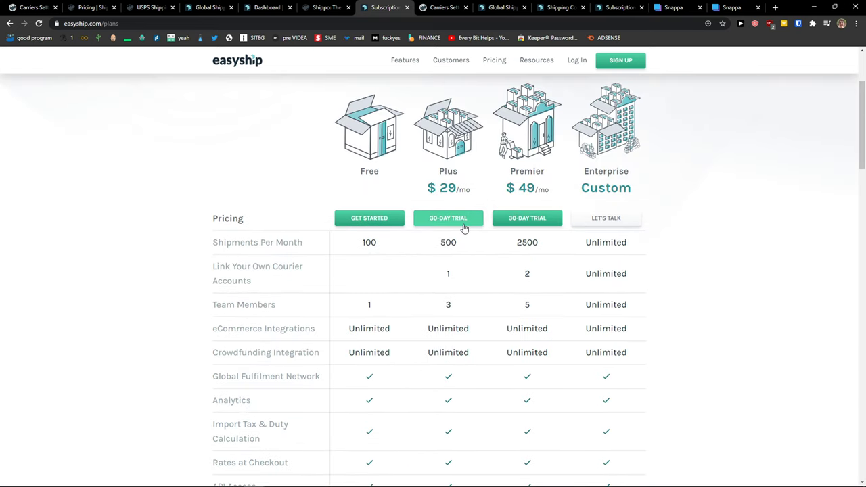
pyautogui.moveTo(465, 246)
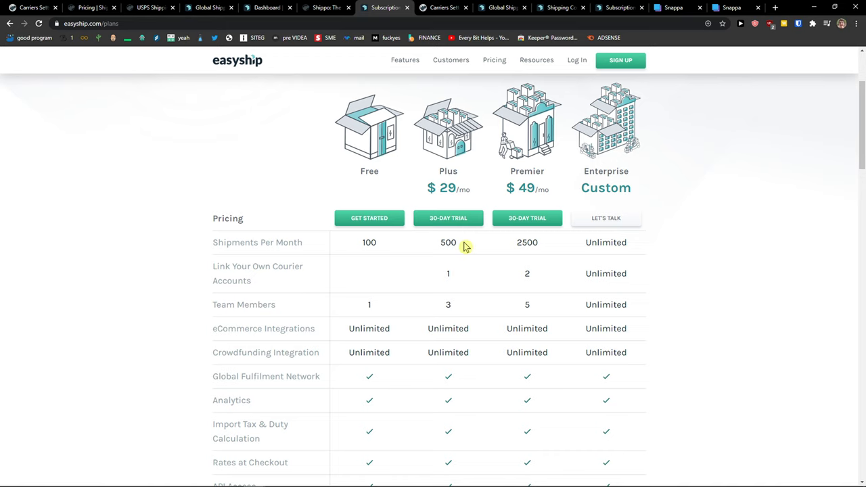
pyautogui.moveTo(509, 244)
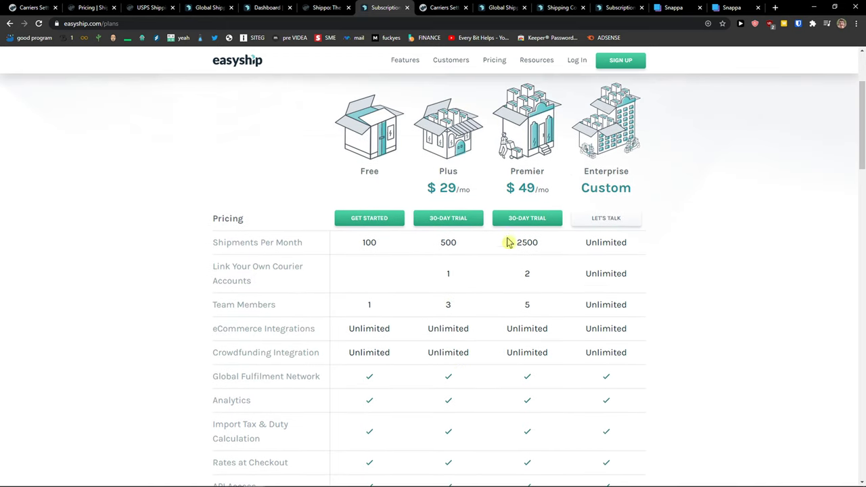
pyautogui.moveTo(515, 255)
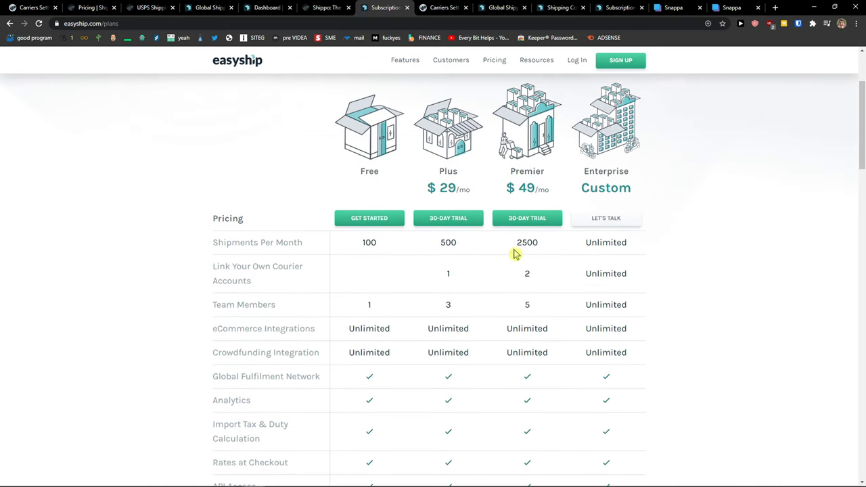
pyautogui.moveTo(530, 254)
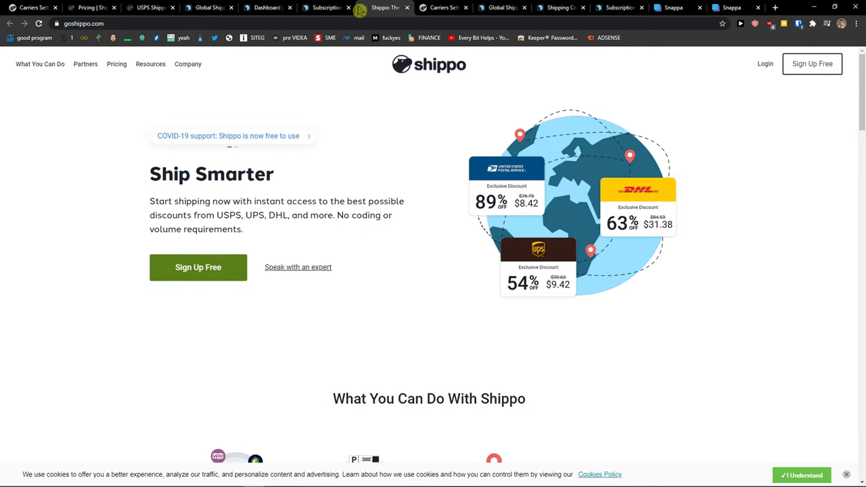
# Review Shippo's Professional tiers from $10 to $200/mo, then show the dashboard's Carriers settings.
pyautogui.click(117, 63)
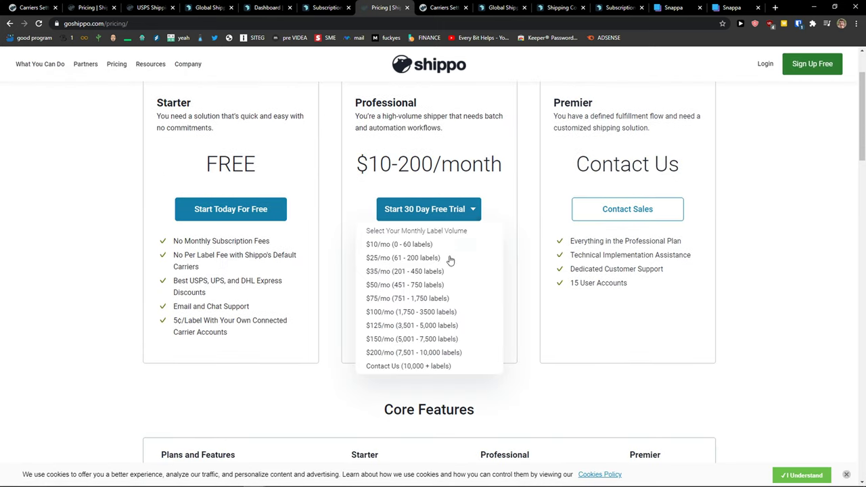
pyautogui.scroll(3)
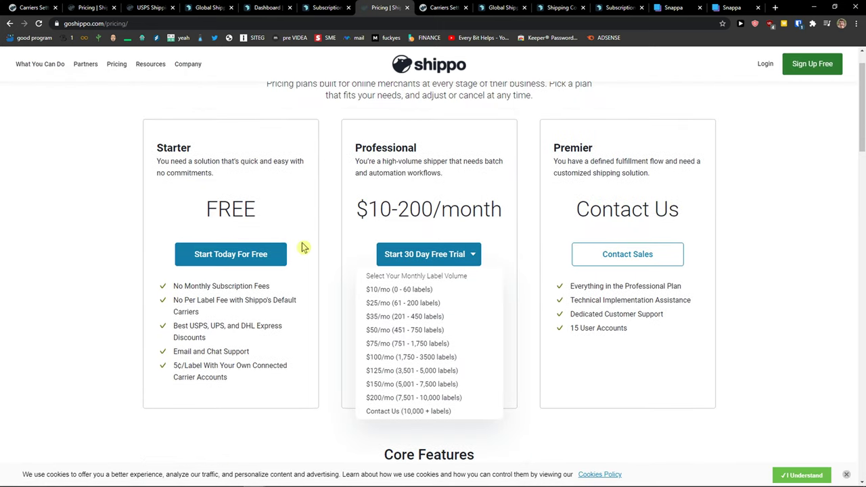
pyautogui.moveTo(328, 246)
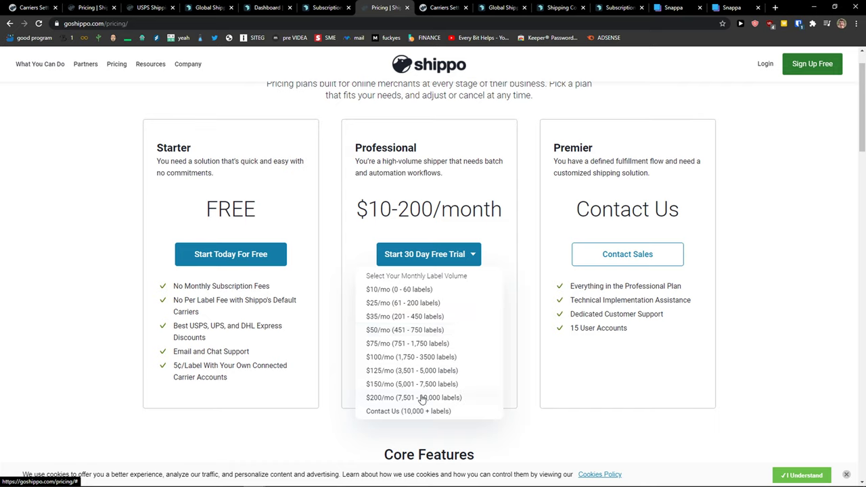
pyautogui.click(444, 8)
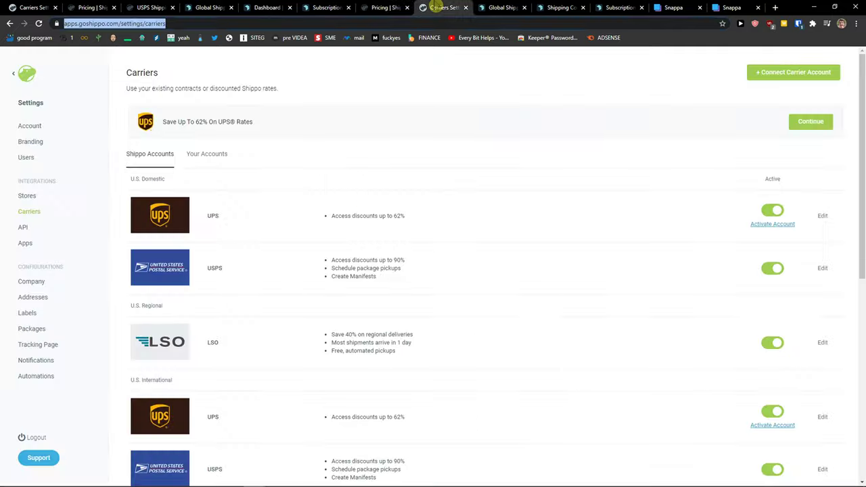
# Revisit Easyship's Singapore rate results and plans comparison, then Shippo's pricing.
pyautogui.click(560, 8)
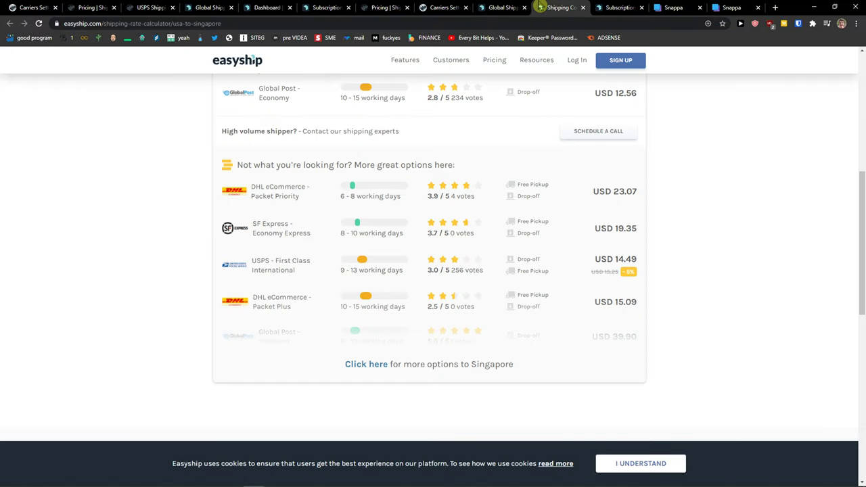
pyautogui.click(439, 9)
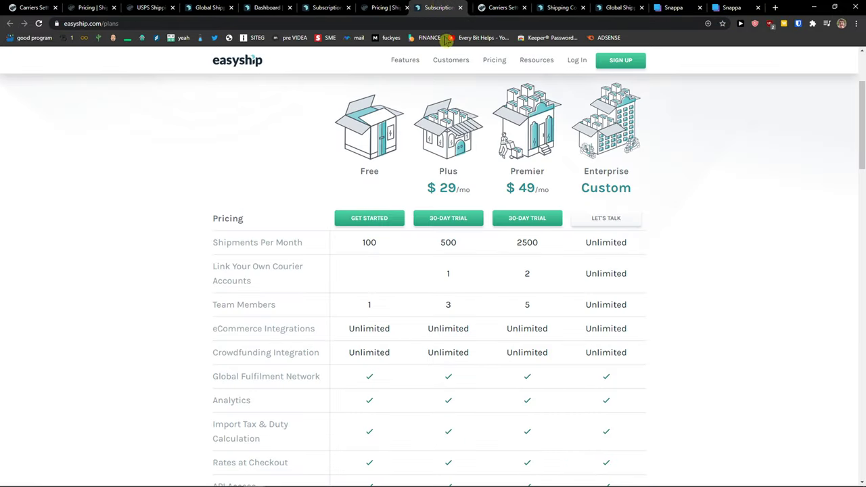
pyautogui.doubleClick(527, 242)
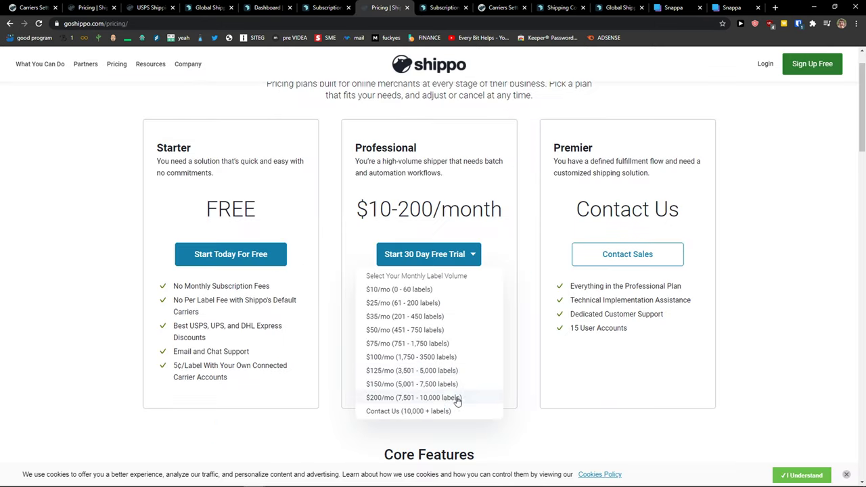
pyautogui.moveTo(463, 358)
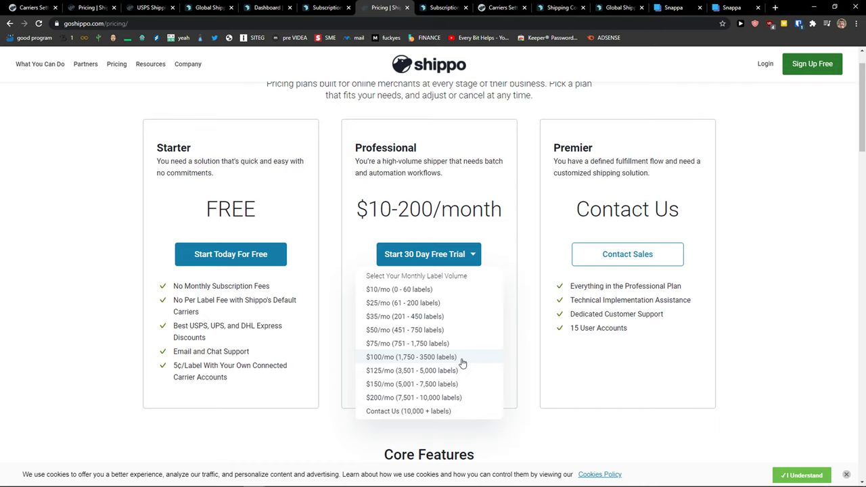
pyautogui.moveTo(492, 360)
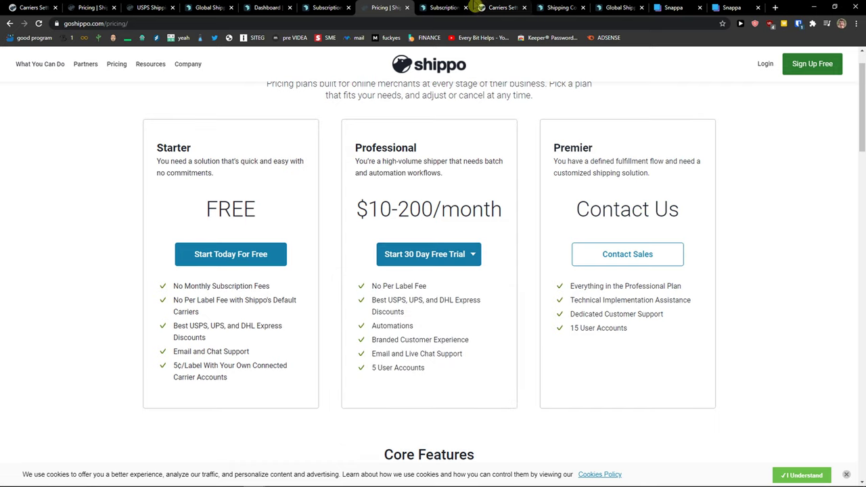
# Show the Professional plan's label-volume tiers, then the USPS calculator quoting Parcel Select at $26.42.
pyautogui.click(441, 8)
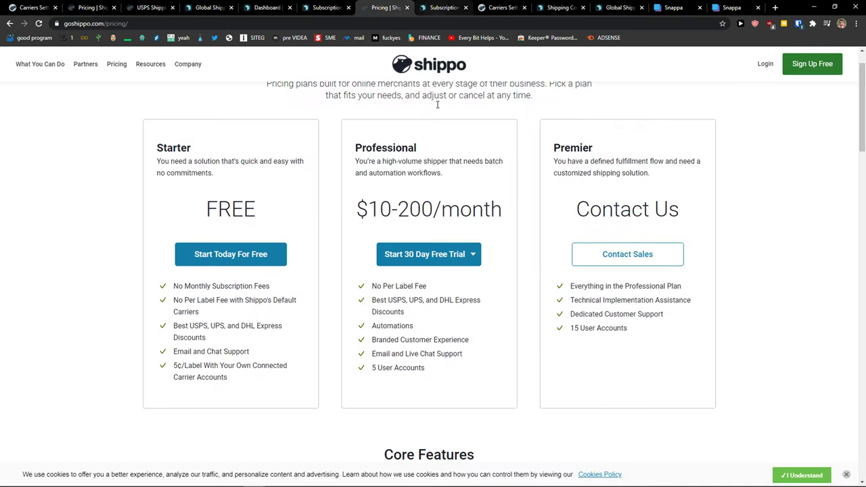
pyautogui.moveTo(453, 228)
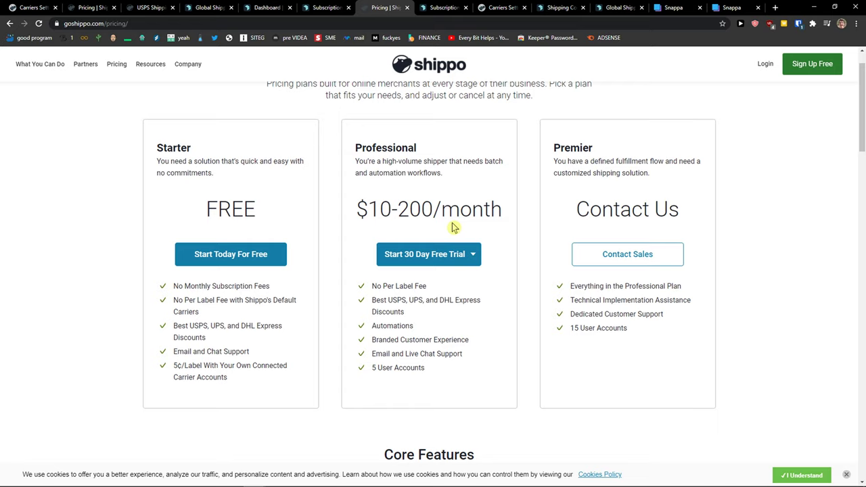
pyautogui.click(428, 254)
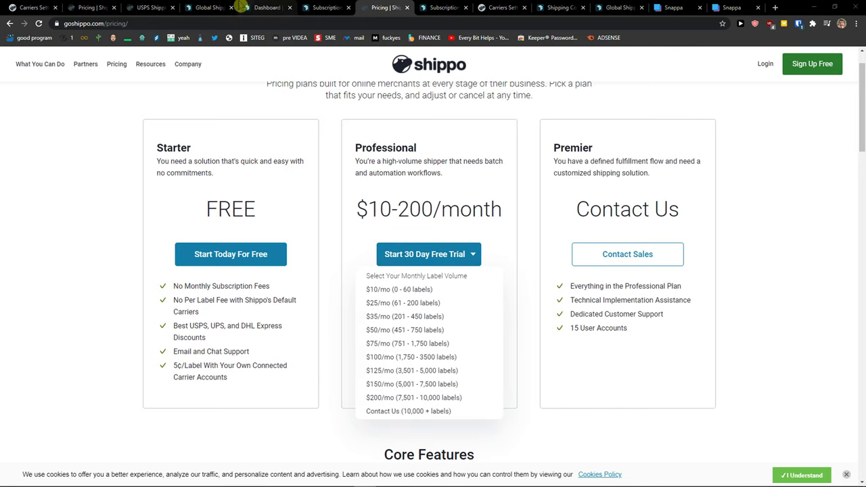
pyautogui.click(149, 8)
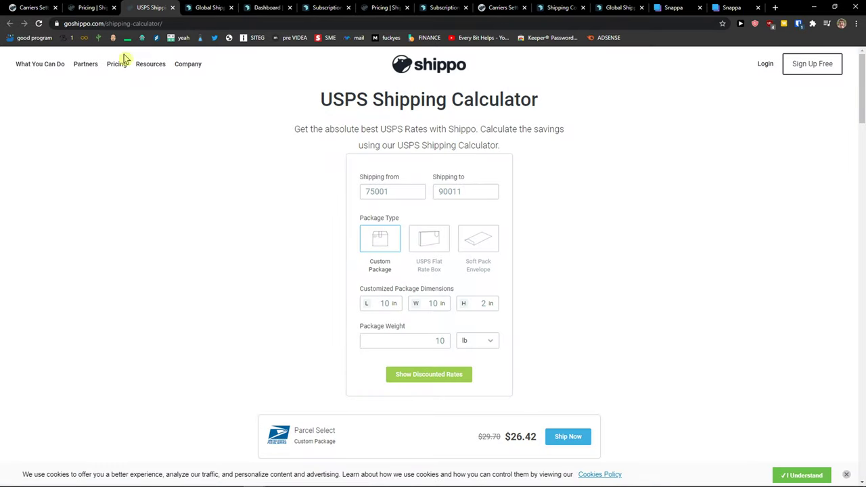
pyautogui.click(116, 63)
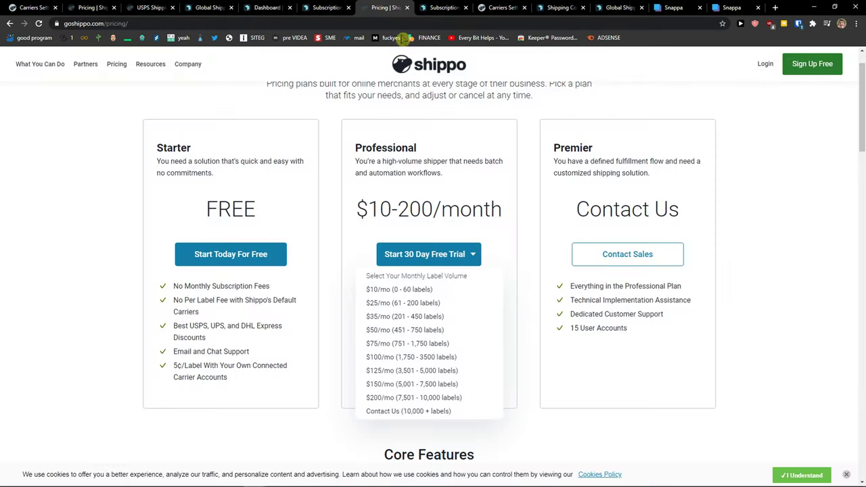
pyautogui.click(384, 8)
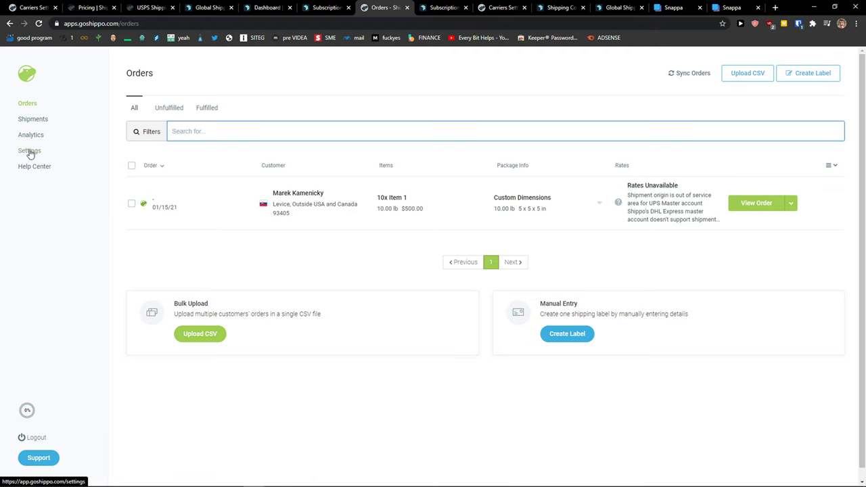
# Go to Shippo's Stores settings listing Shopify, Wix, WooCommerce, Squarespace, Square and Amazon connections.
pyautogui.click(30, 150)
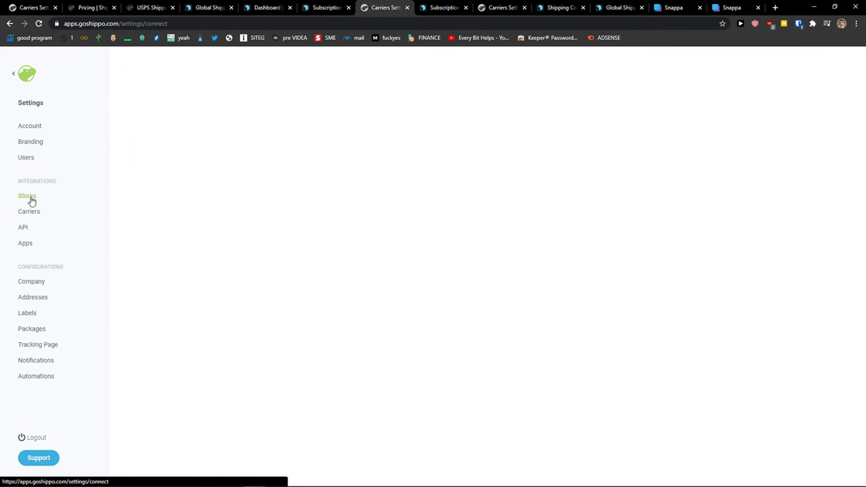
pyautogui.click(27, 195)
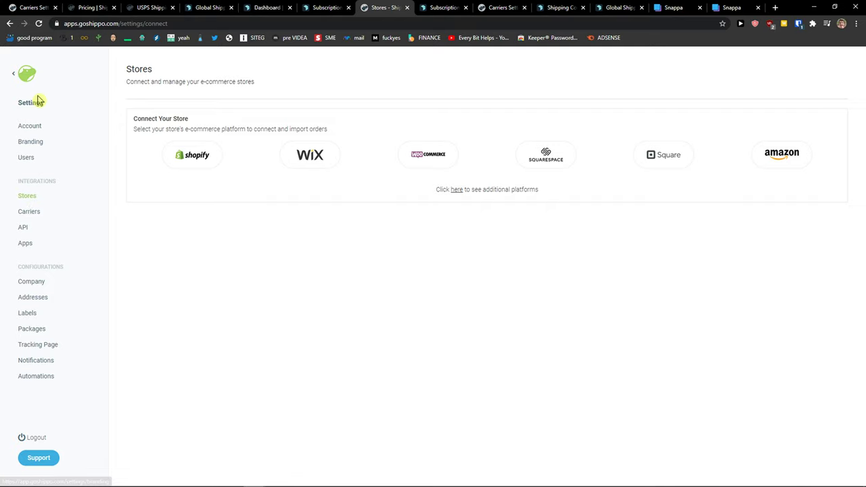
pyautogui.moveTo(105, 114)
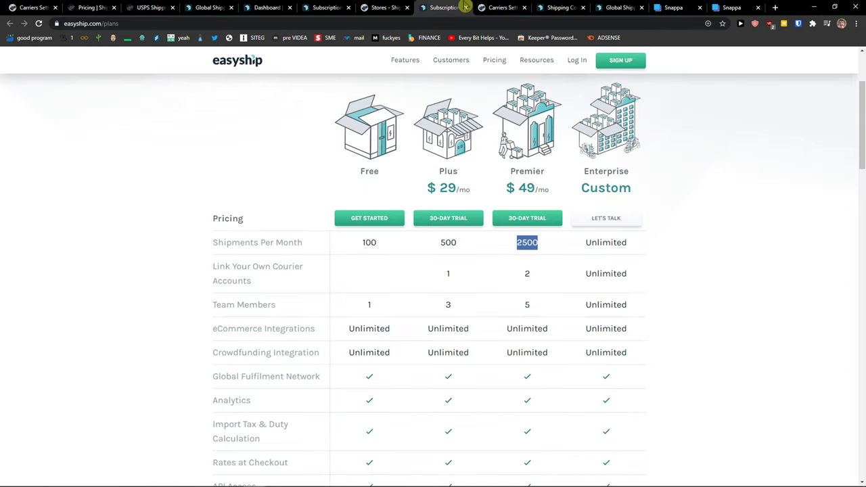
# Show Easyship's Pickups page with no pickups scheduled.
pyautogui.click(467, 8)
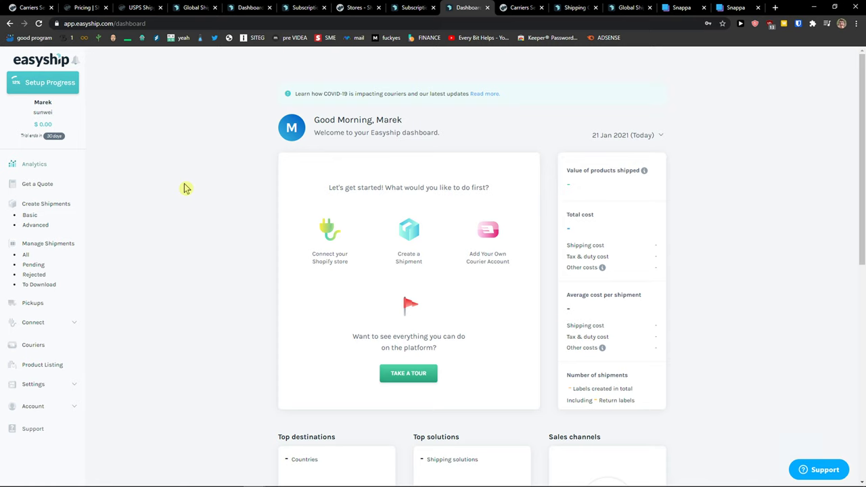
pyautogui.moveTo(188, 127)
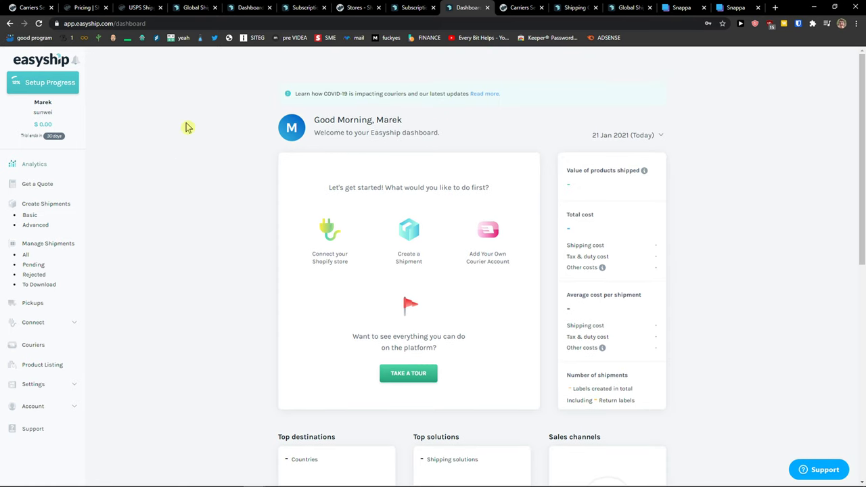
pyautogui.moveTo(117, 186)
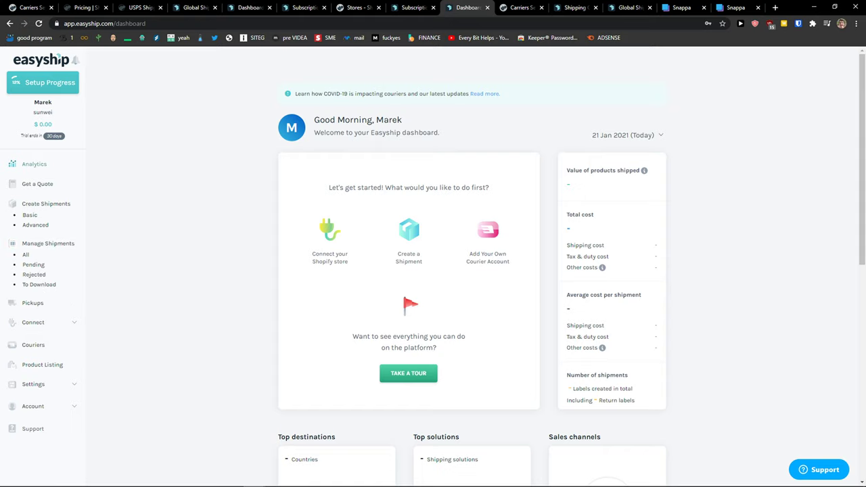
pyautogui.click(33, 302)
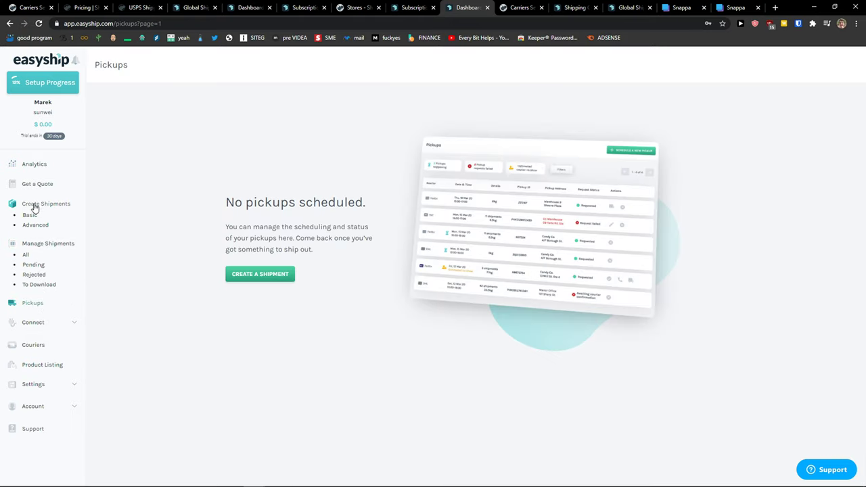
# List Easyship's courier accounts such as APC, Aramex, DHL and USPS via advanced shipment creation.
pyautogui.click(35, 225)
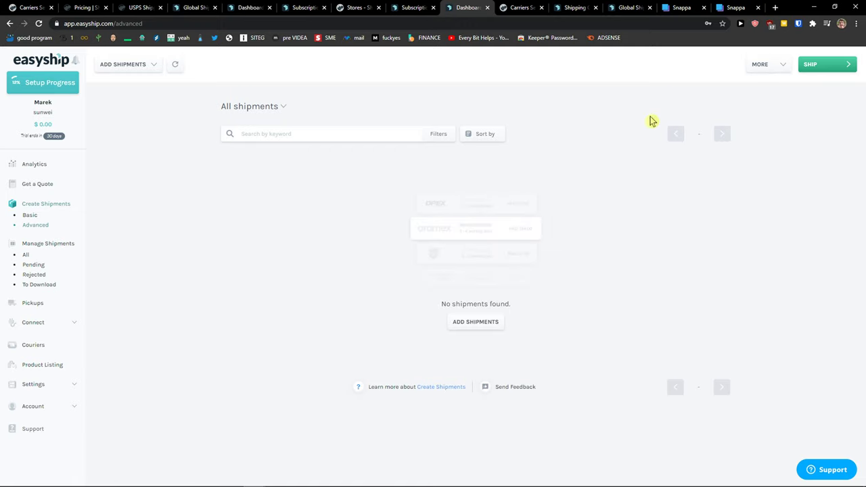
pyautogui.moveTo(32, 345)
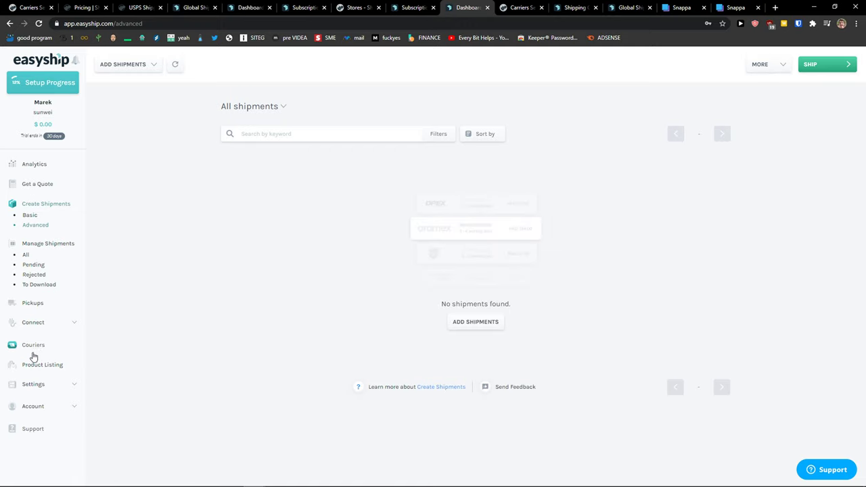
pyautogui.click(32, 345)
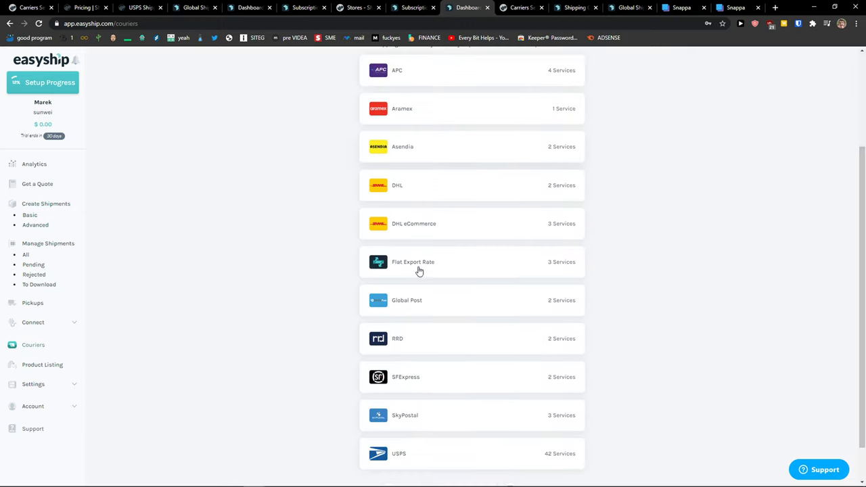
pyautogui.scroll(-3)
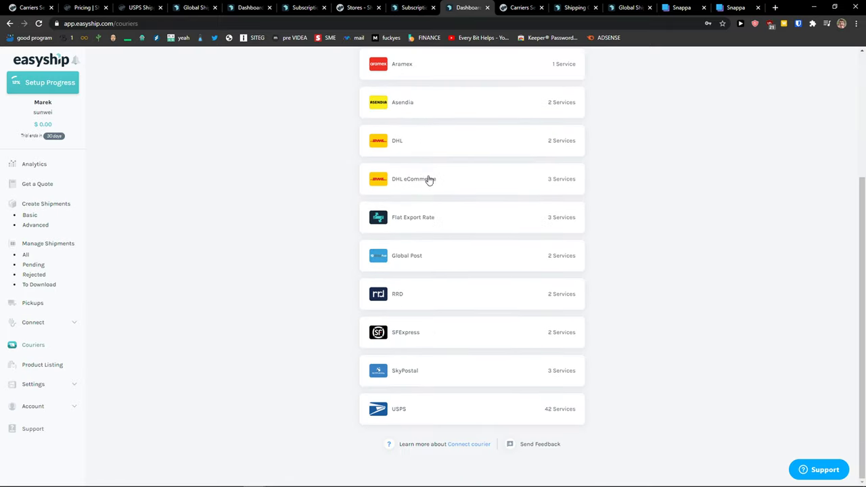
# Expand the Settings sub-pages, then return to Shippo's USPS calculator quoting $26.42.
pyautogui.click(33, 380)
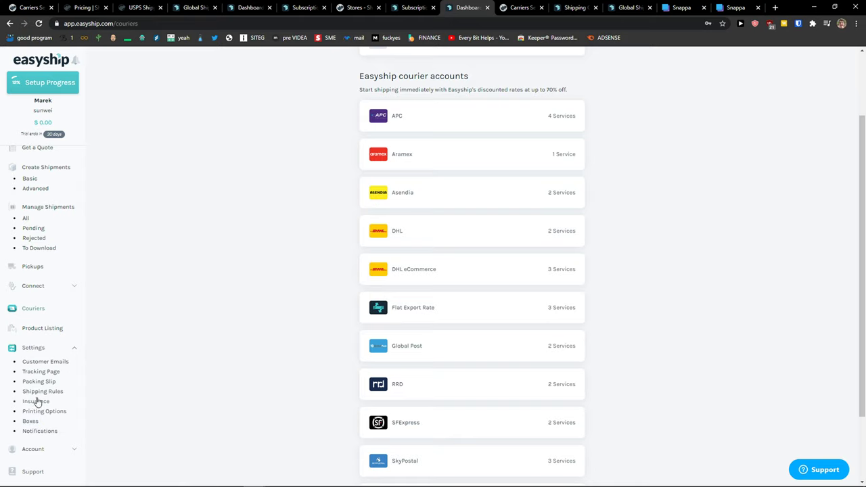
pyautogui.moveTo(60, 365)
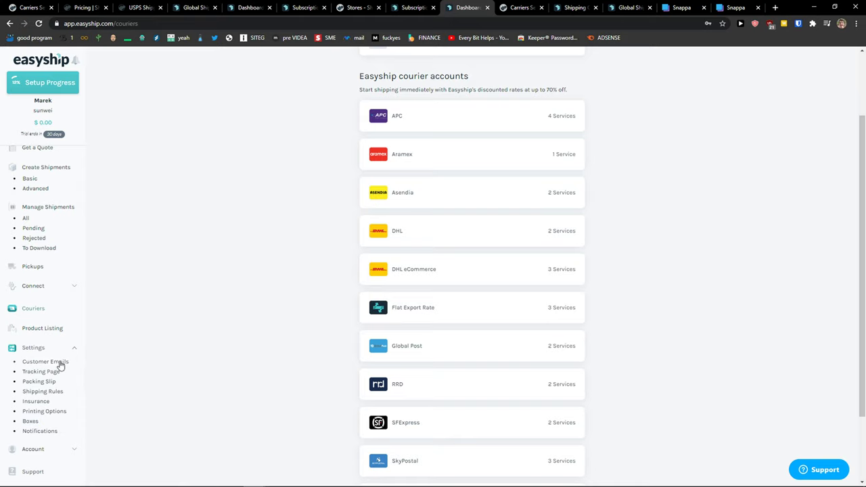
pyautogui.scroll(3)
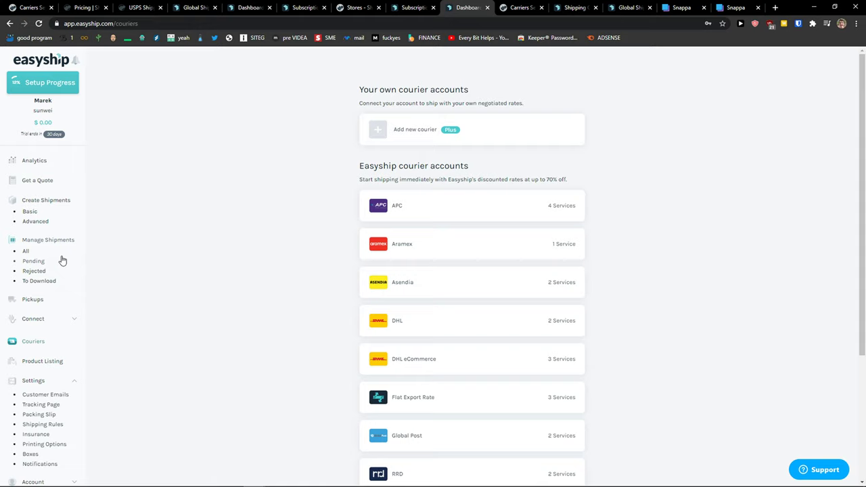
pyautogui.click(141, 8)
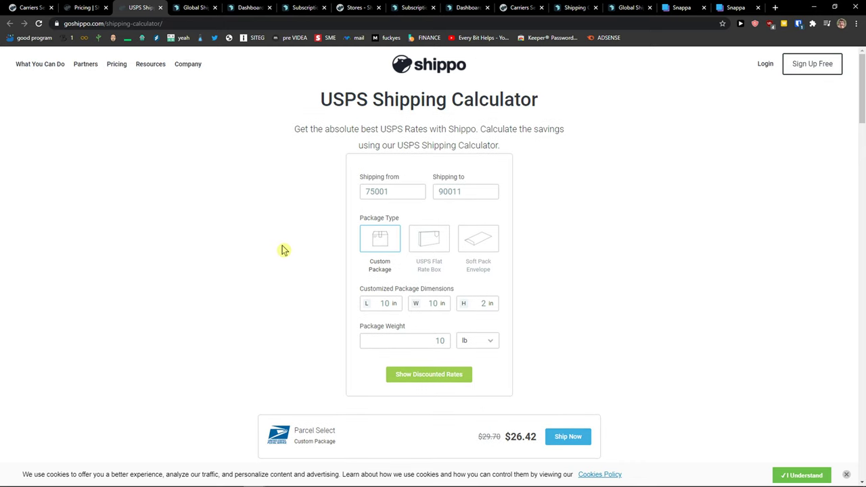
pyautogui.moveTo(255, 241)
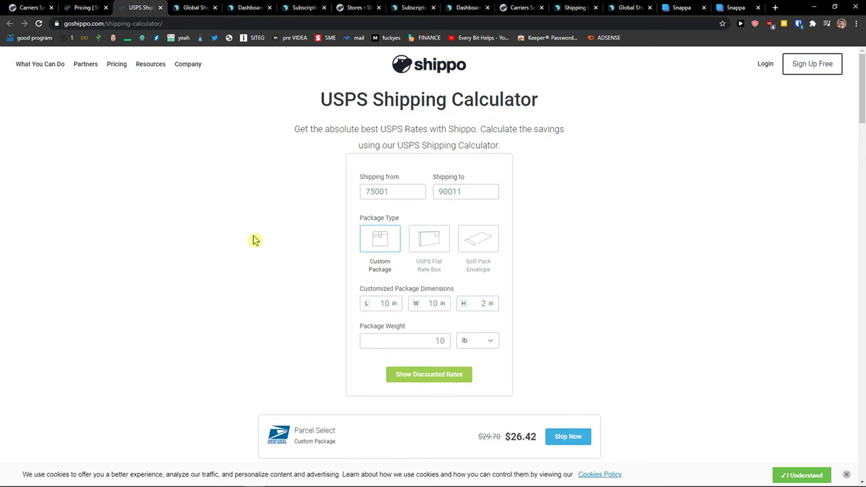
pyautogui.moveTo(235, 241)
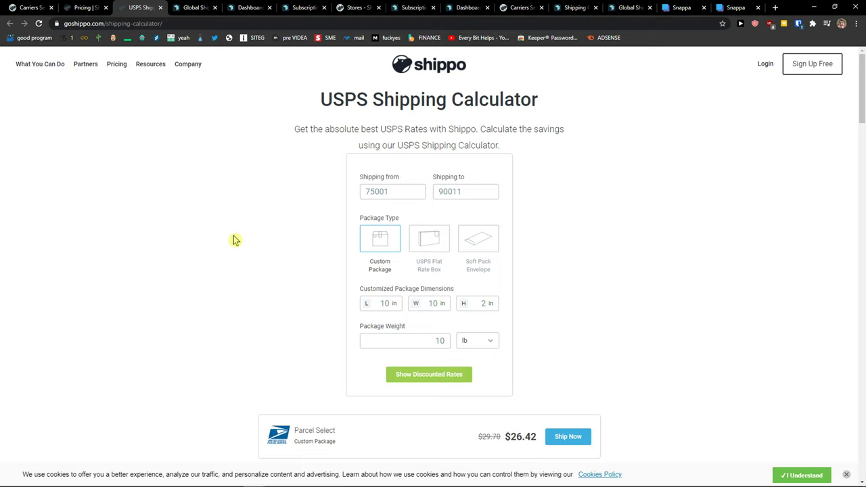